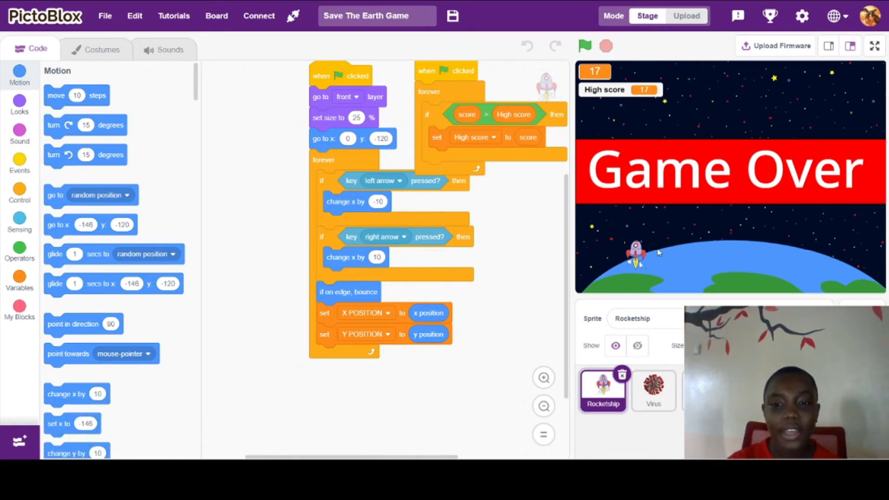
# Step: Browse the Rocketship, Virus and Bullet sprites' scripts, ending on the Bullet code
pyautogui.click(653, 390)
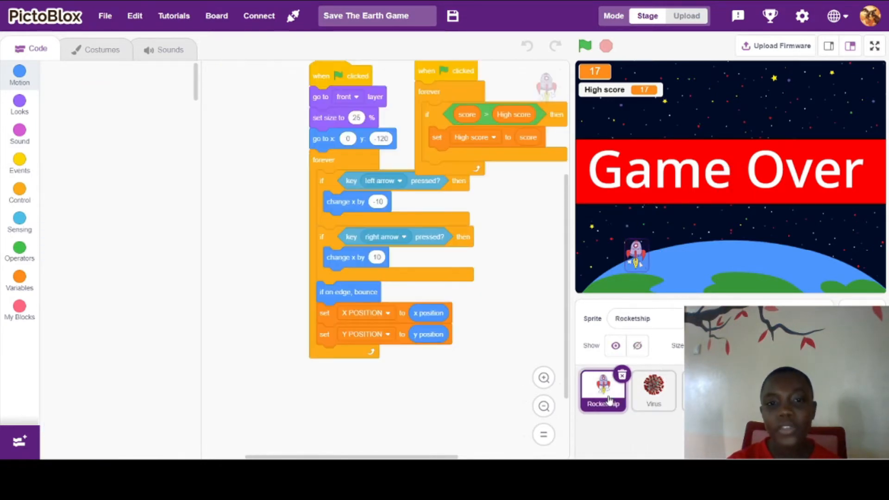
pyautogui.click(19, 77)
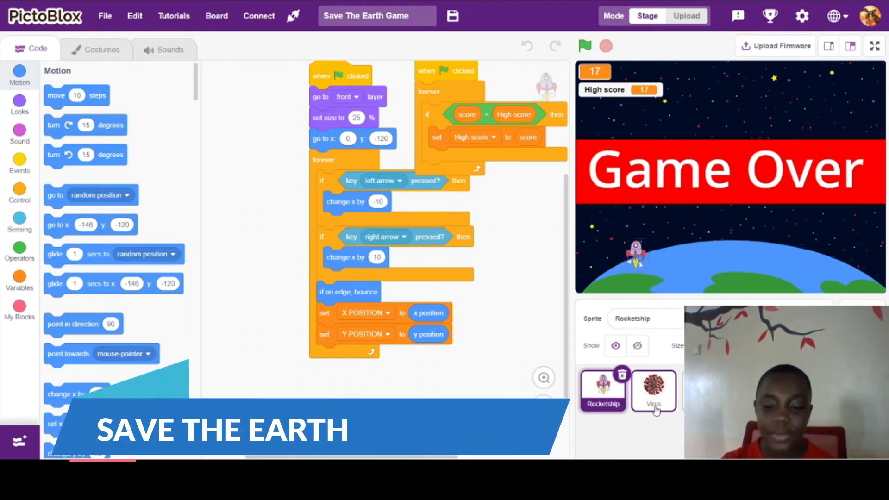
pyautogui.click(652, 389)
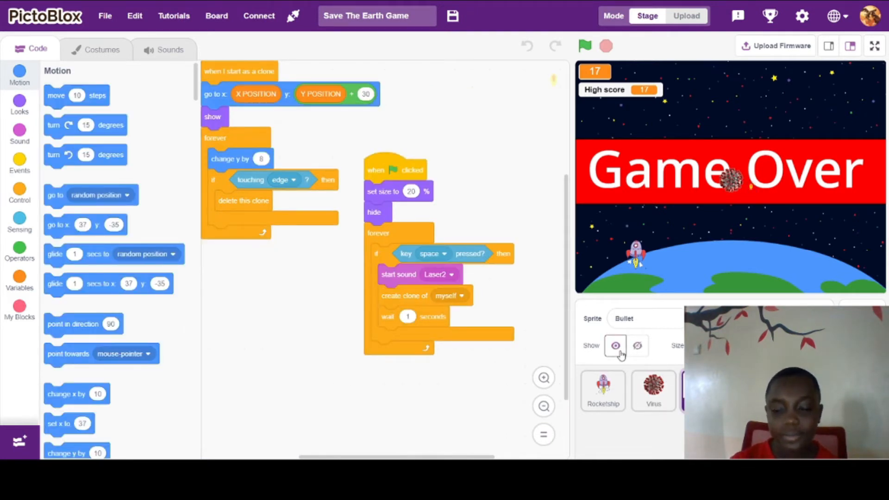
# Step: Select the Rocketship sprite to show its arrow-key movement and high-score scripts
pyautogui.click(616, 346)
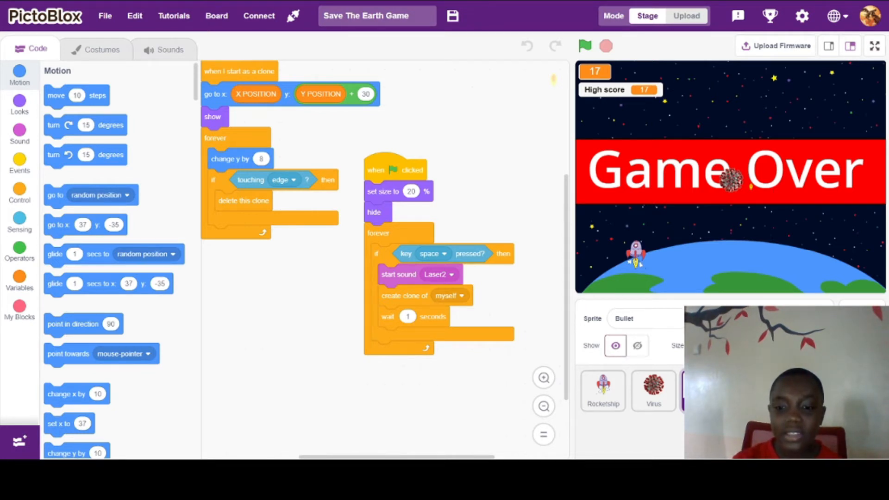
pyautogui.click(603, 390)
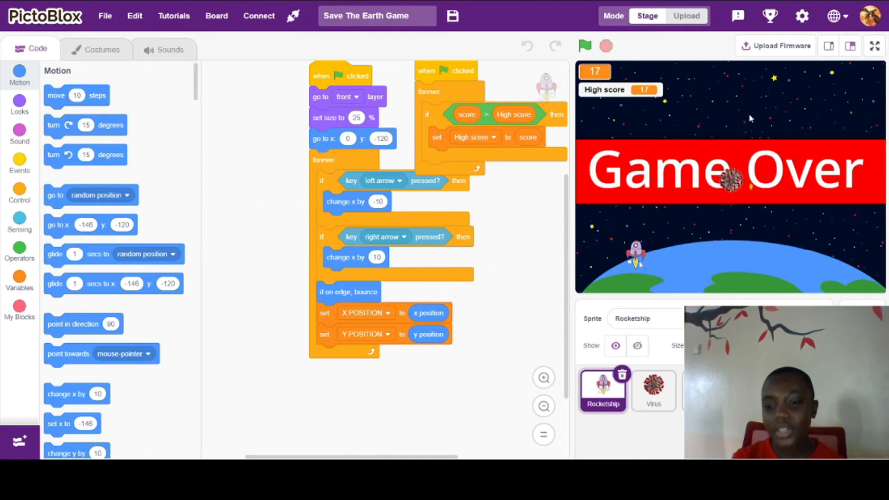
pyautogui.moveTo(658, 235)
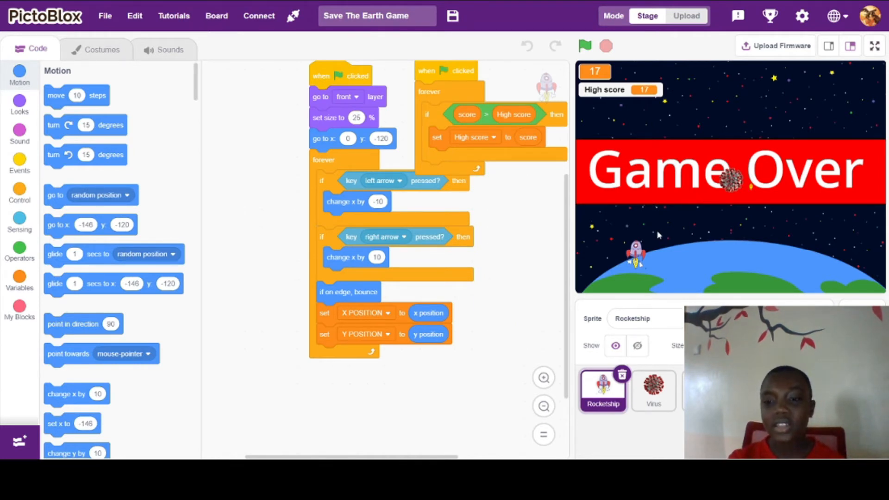
pyautogui.moveTo(632, 235)
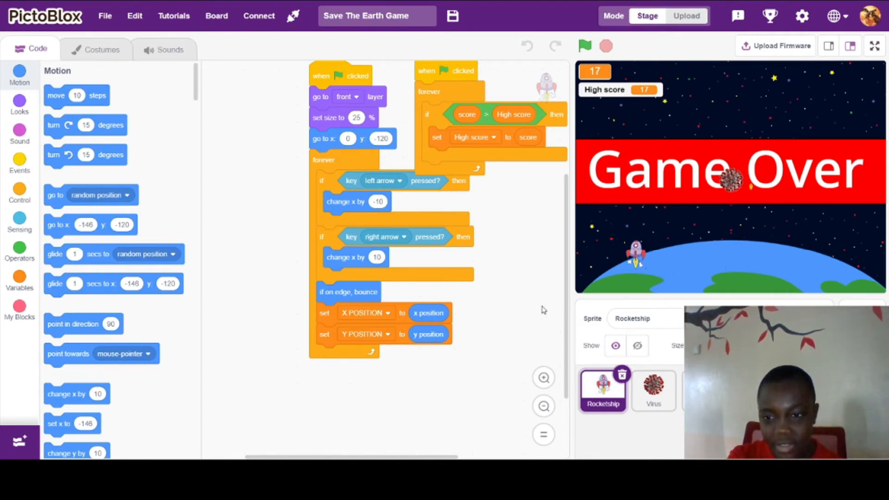
pyautogui.moveTo(826, 267)
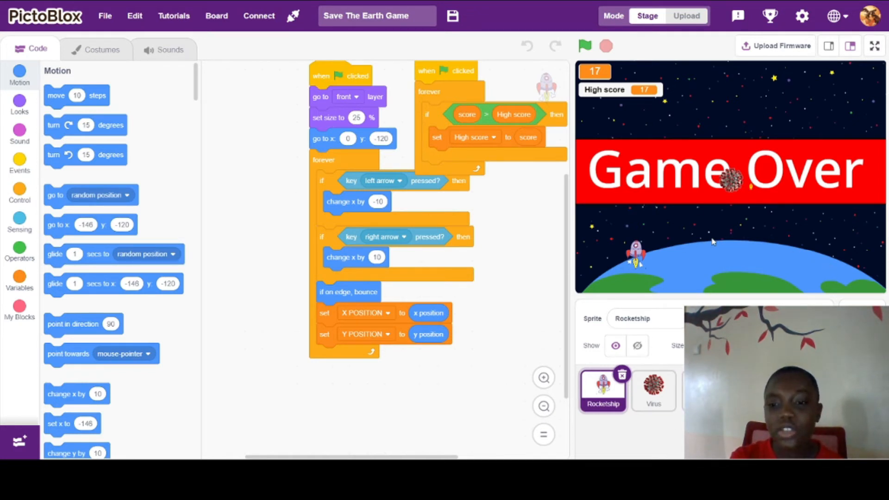
pyautogui.moveTo(736, 270)
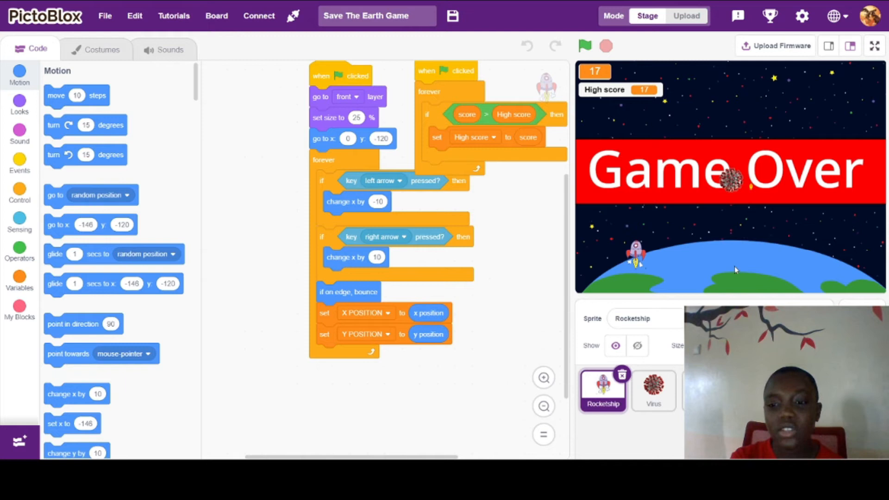
pyautogui.moveTo(737, 153)
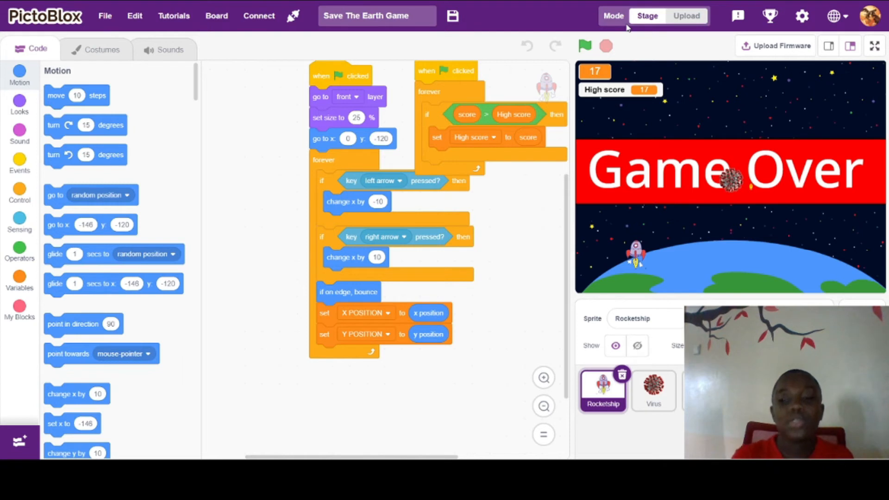
# Step: Select the Bullet sprite, hide it, and switch the stage to full screen
pyautogui.click(653, 390)
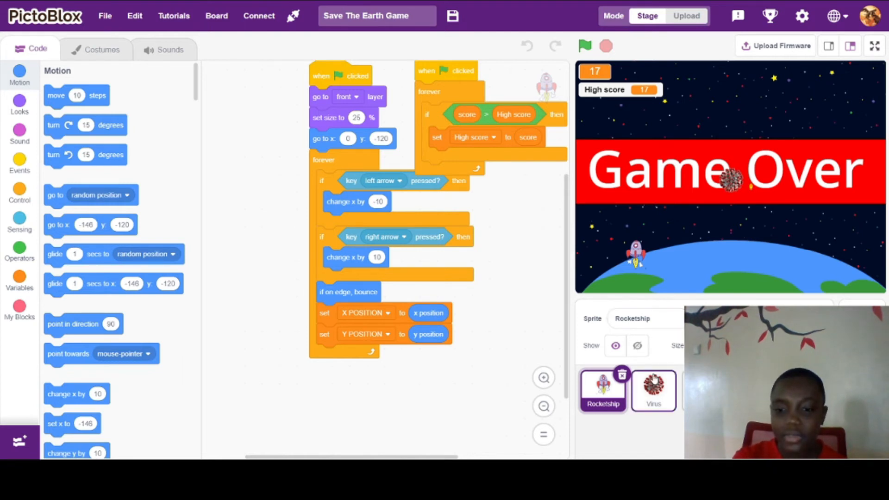
pyautogui.click(652, 390)
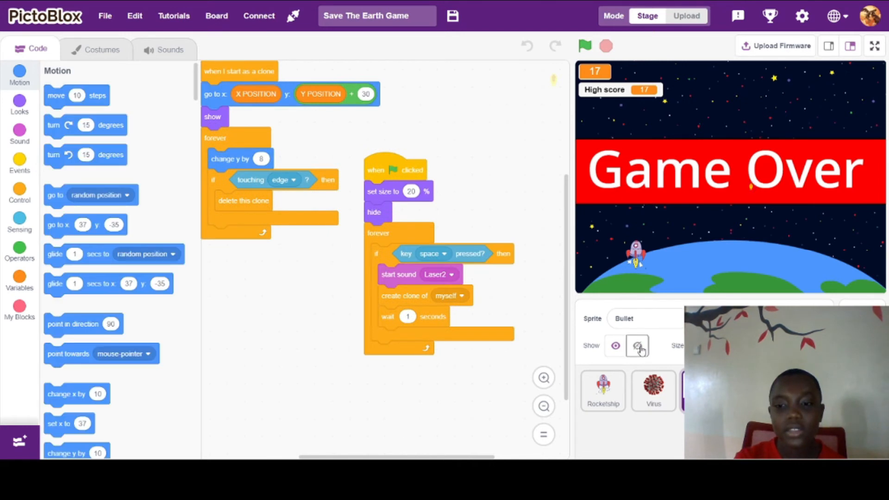
pyautogui.click(874, 46)
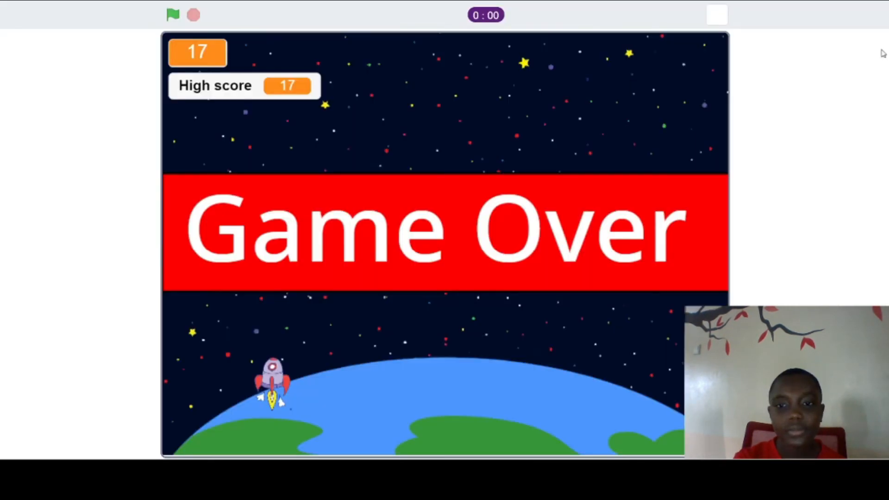
# Step: Start the game, stop it, and restart a fresh round at score 0
pyautogui.click(173, 15)
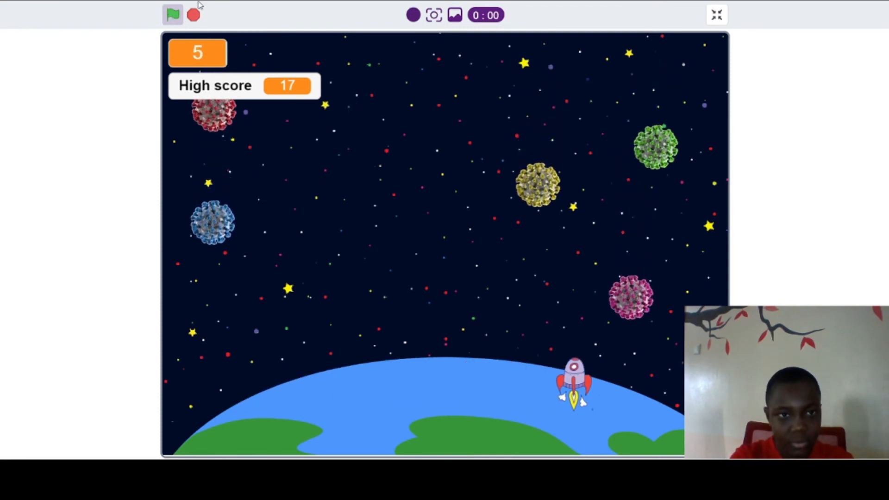
pyautogui.click(194, 14)
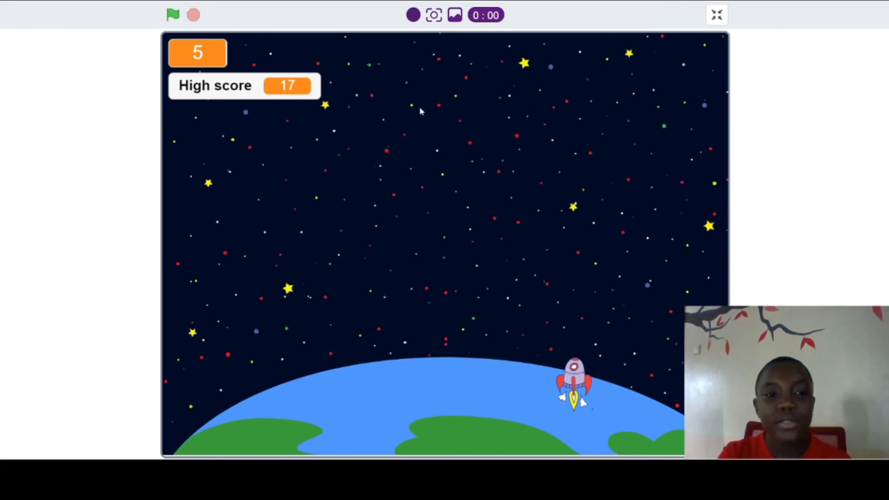
pyautogui.moveTo(386, 314)
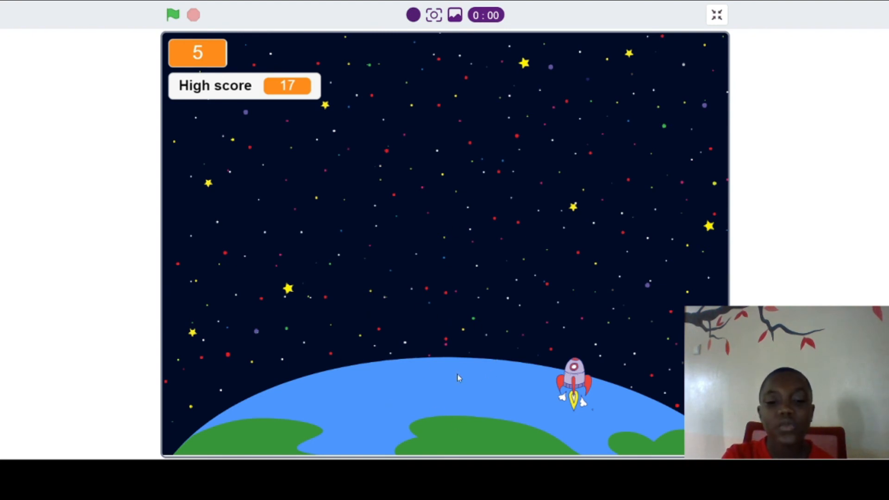
pyautogui.click(173, 15)
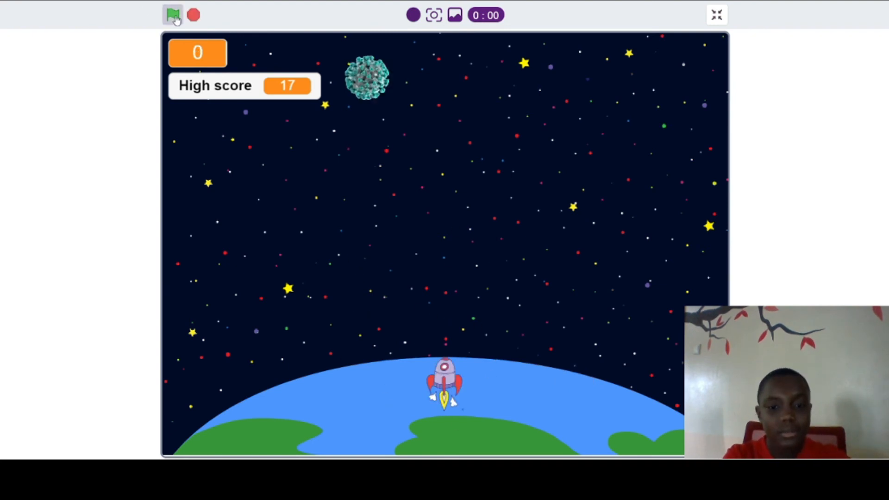
# Step: Play the new round to Game Over at score 0, then exit full screen
pyautogui.click(171, 14)
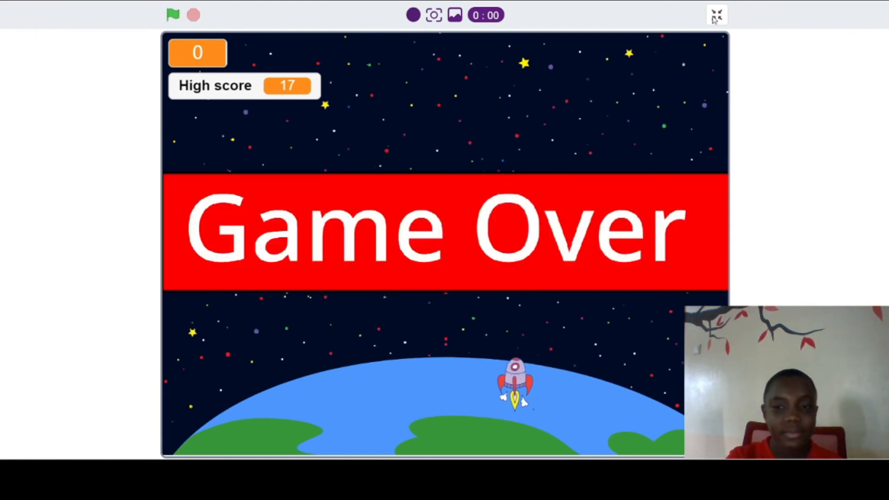
pyautogui.click(716, 14)
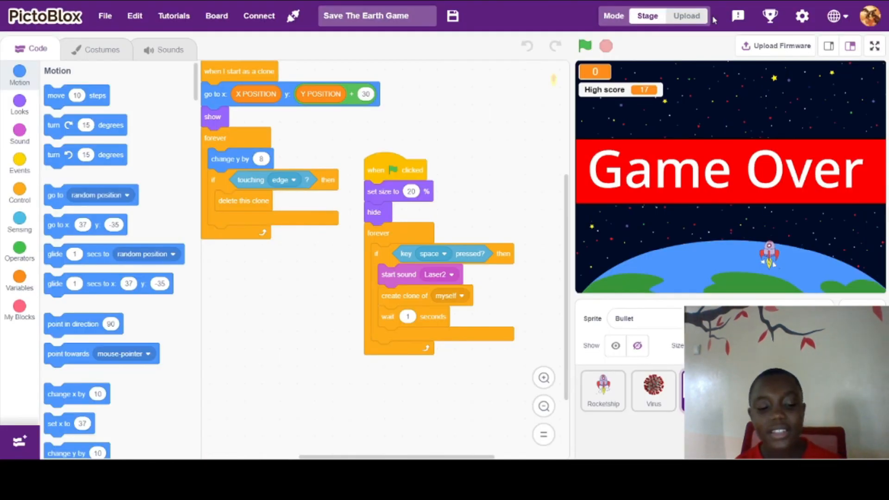